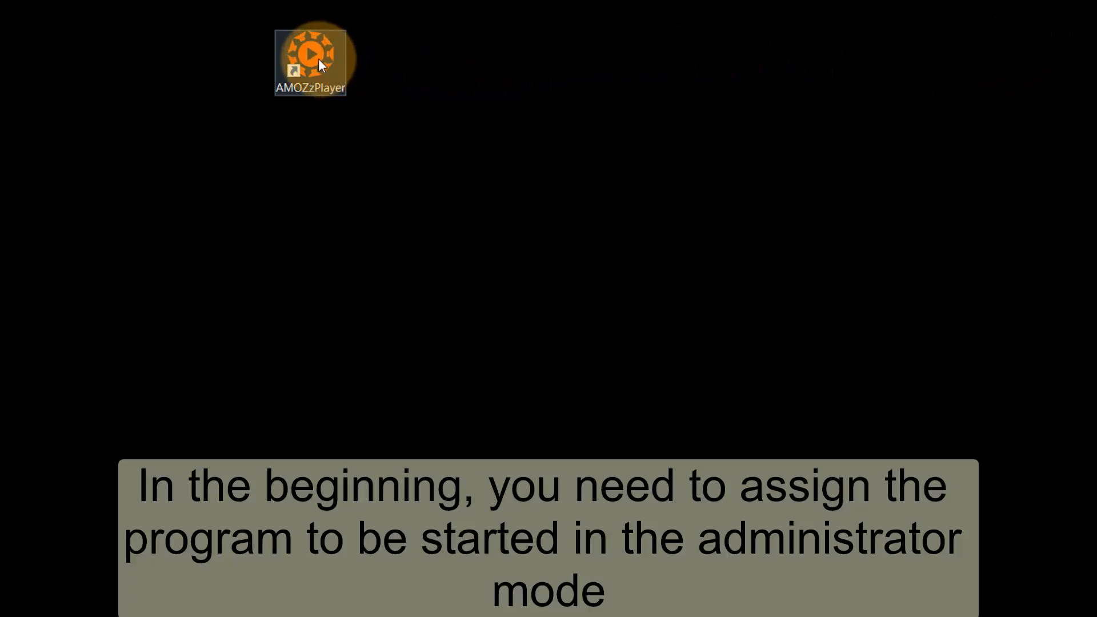
- Open the Properties window of the AMOZzPlayer desktop shortcut from its right-click menu
{"action": "right_click", "coordinate": [309, 59]}
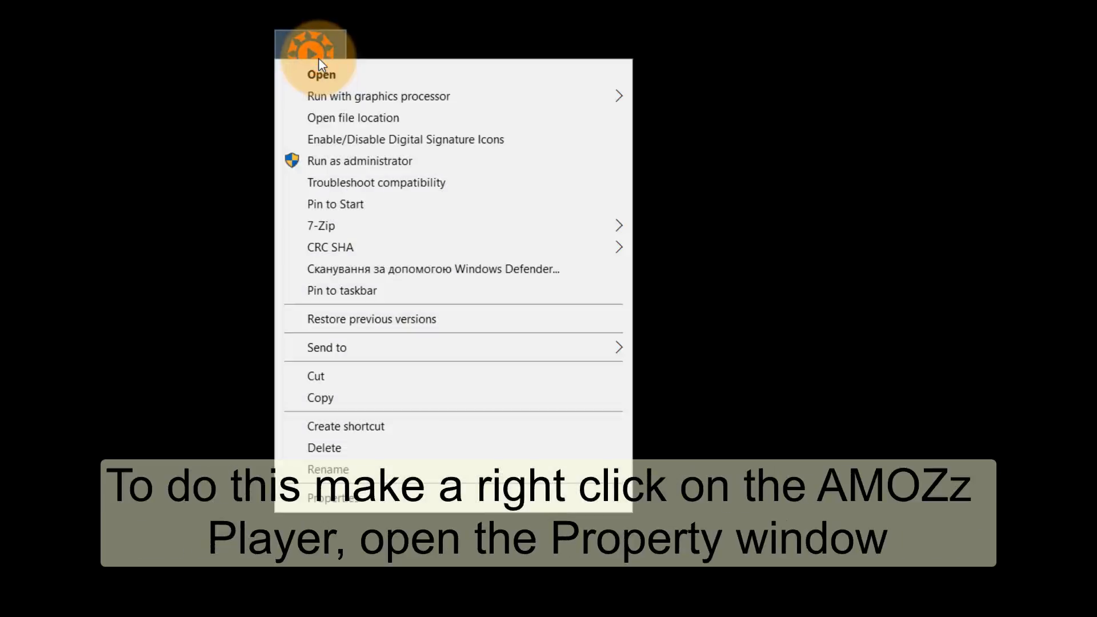
{"action": "mouse_move", "coordinate": [484, 507]}
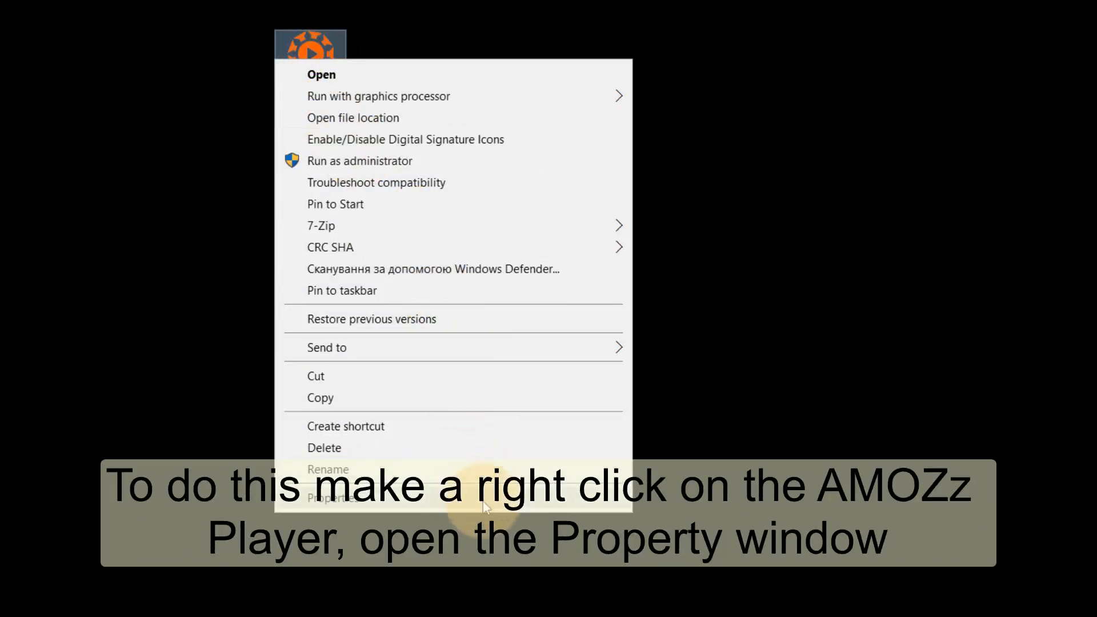
{"action": "left_click", "coordinate": [331, 498]}
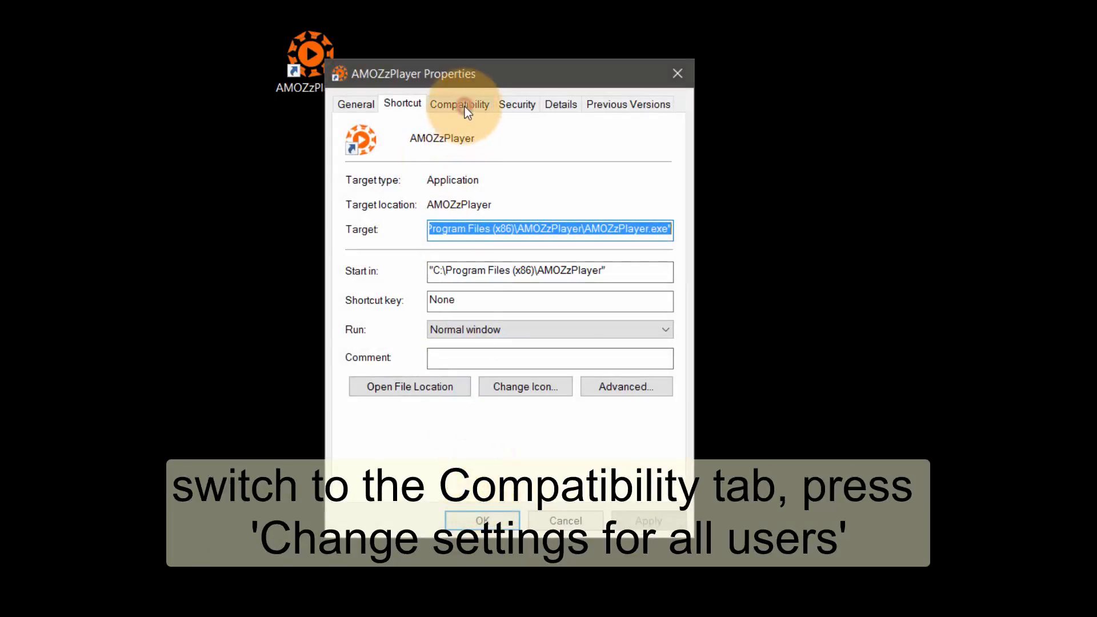
- For all users, disable display scaling on high DPI and enable Run as administrator
{"action": "left_click", "coordinate": [459, 103]}
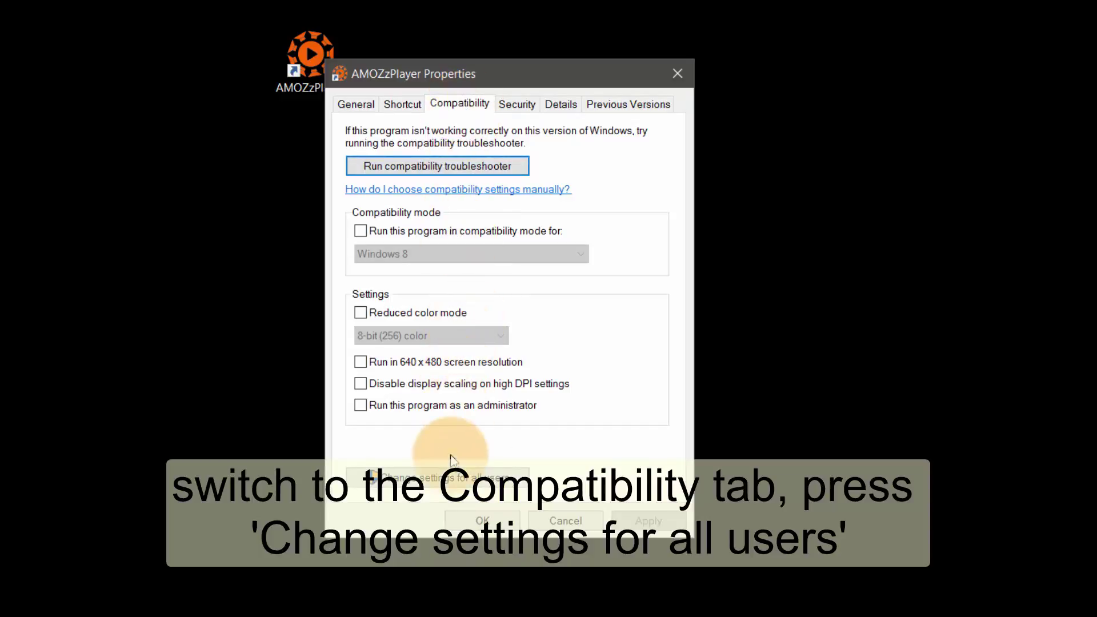
{"action": "left_click", "coordinate": [448, 476]}
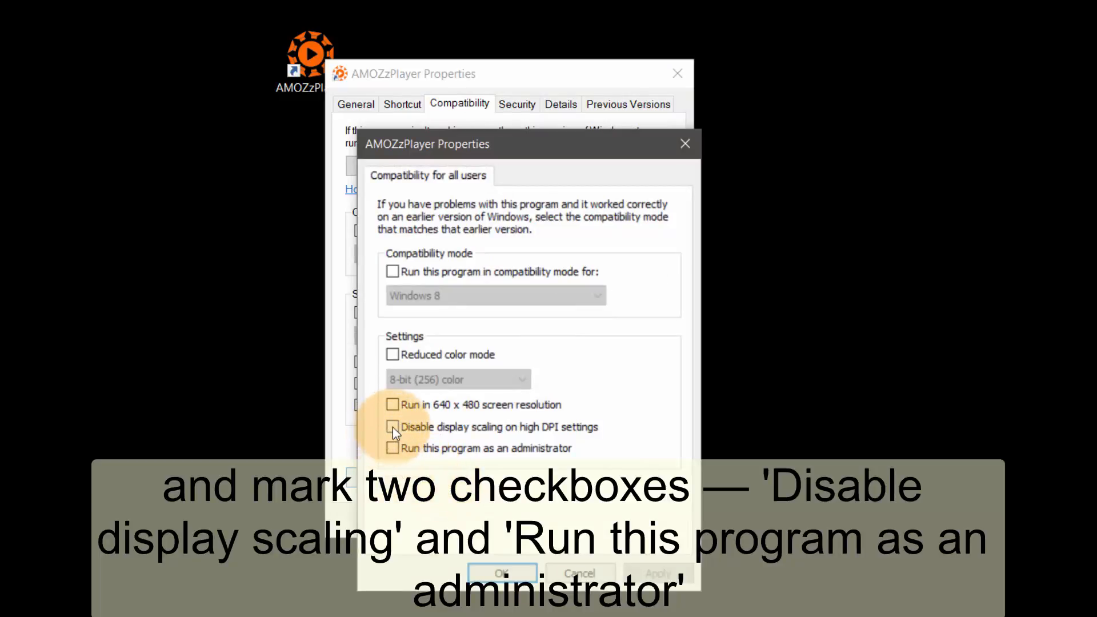
{"action": "left_click", "coordinate": [393, 427]}
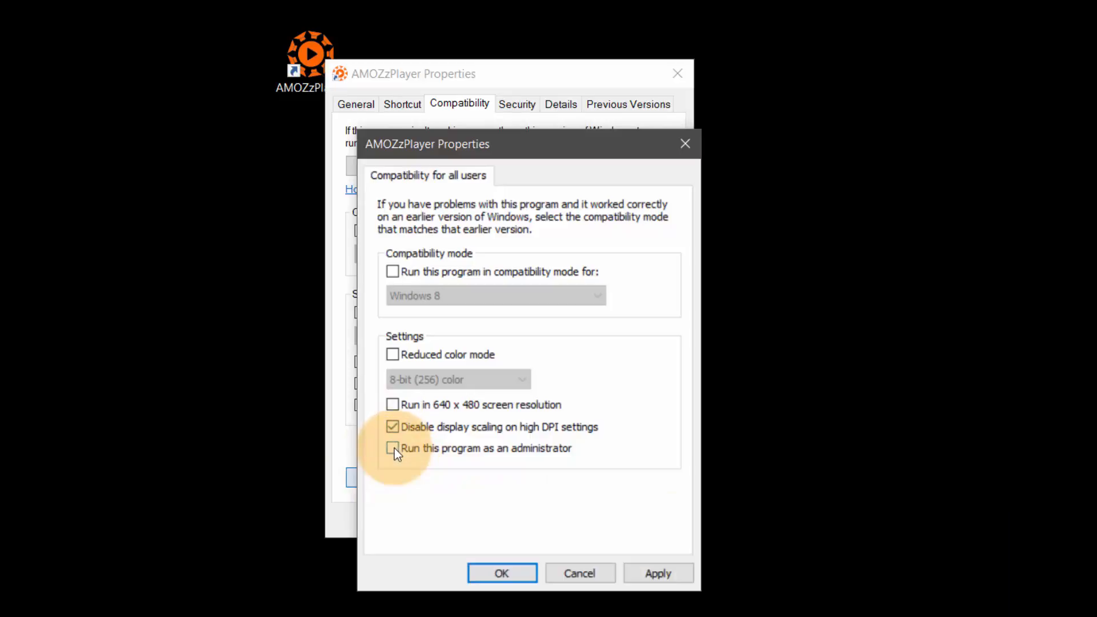
{"action": "left_click", "coordinate": [392, 448]}
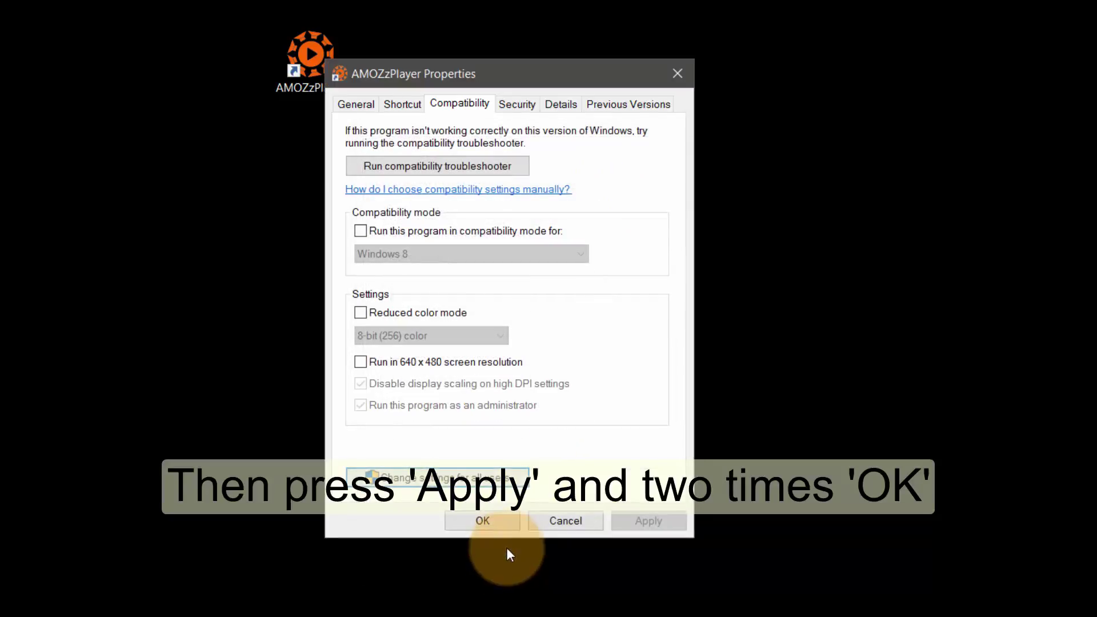
{"action": "left_click", "coordinate": [481, 521]}
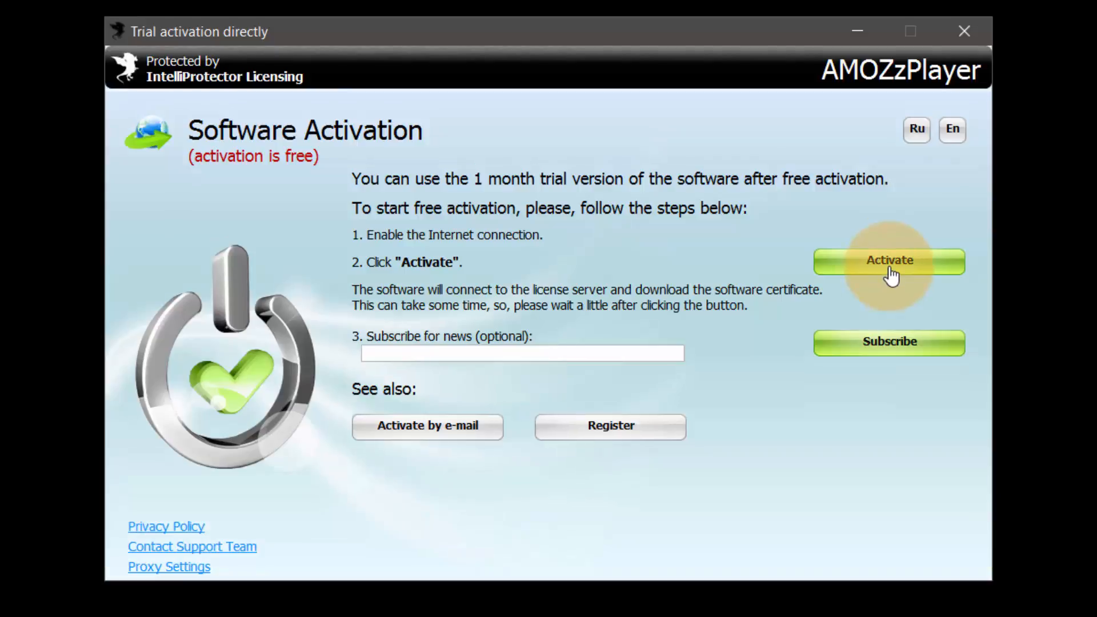
{"action": "left_click", "coordinate": [889, 261]}
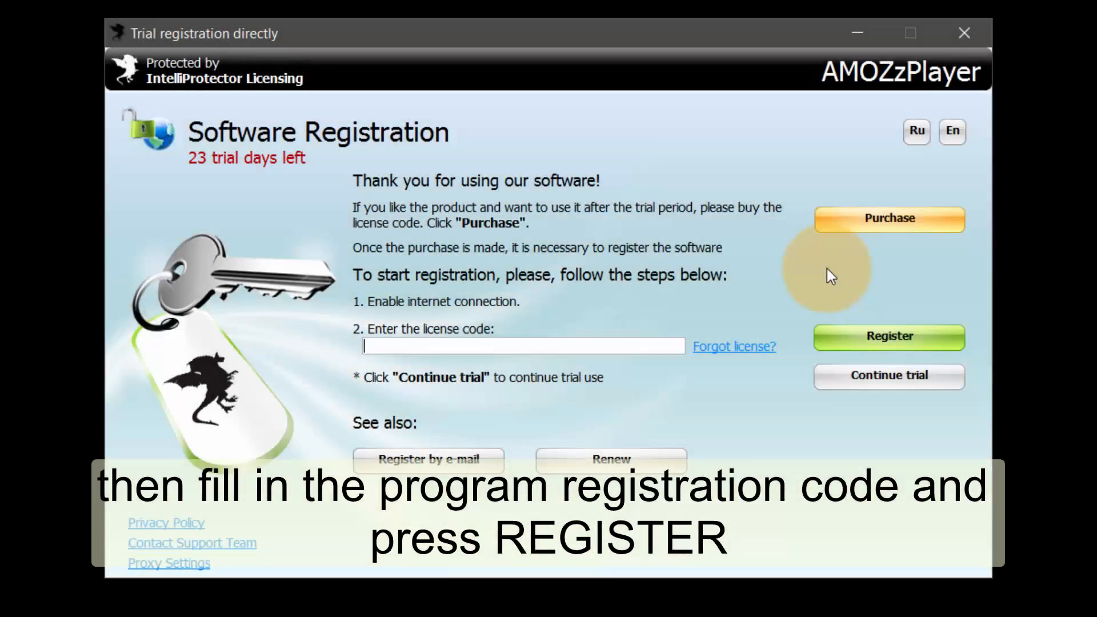
{"action": "type", "text": "ITP-DLCA"}
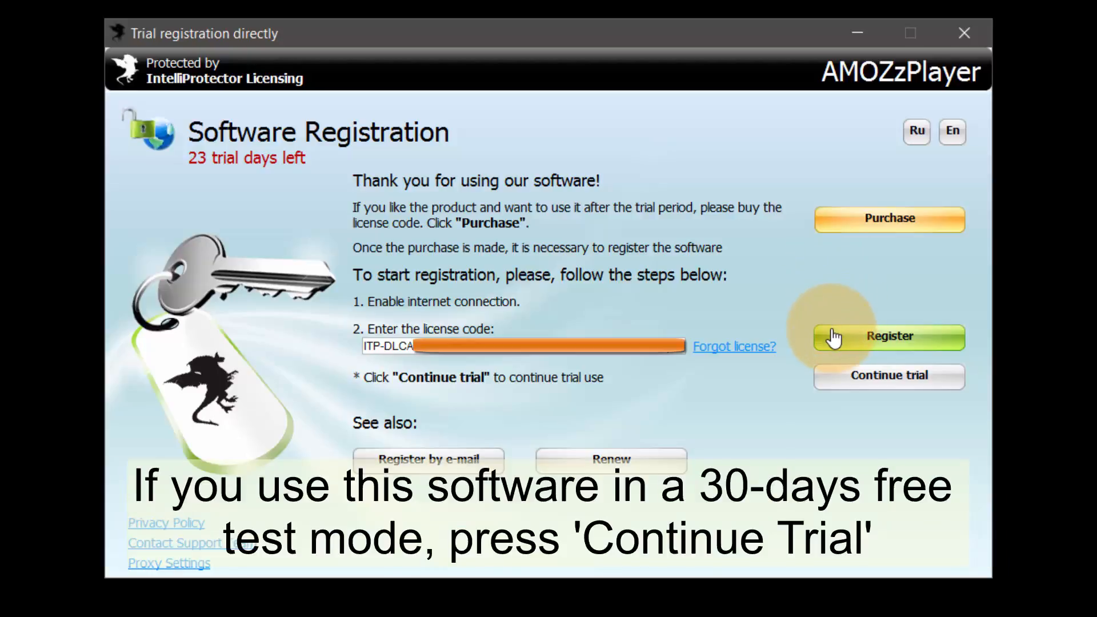
{"action": "mouse_move", "coordinate": [924, 381]}
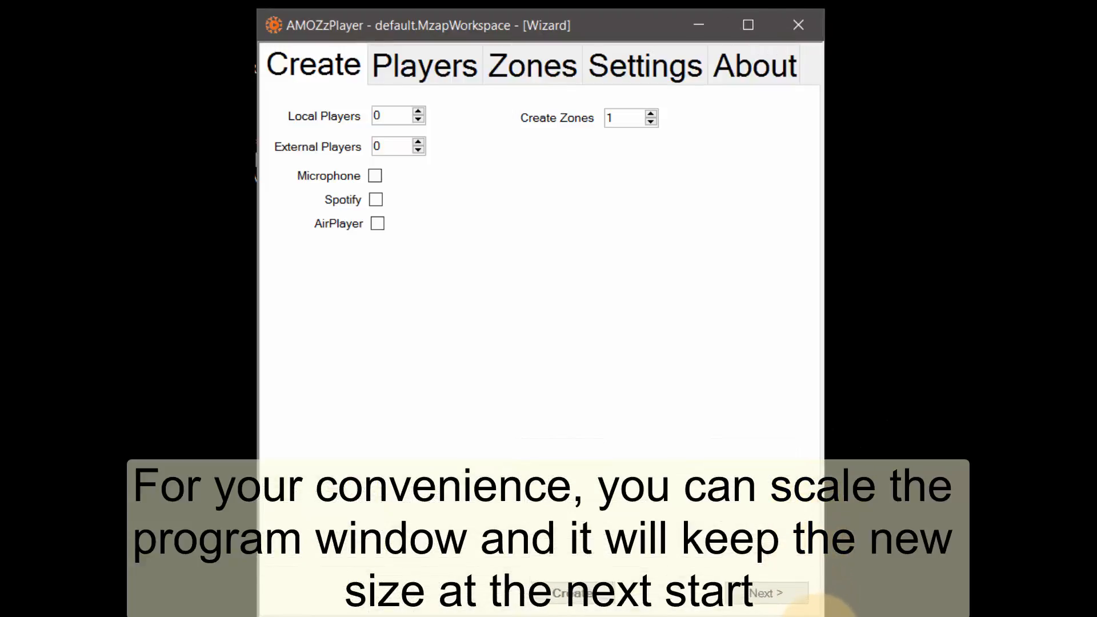
{"action": "mouse_move", "coordinate": [856, 596]}
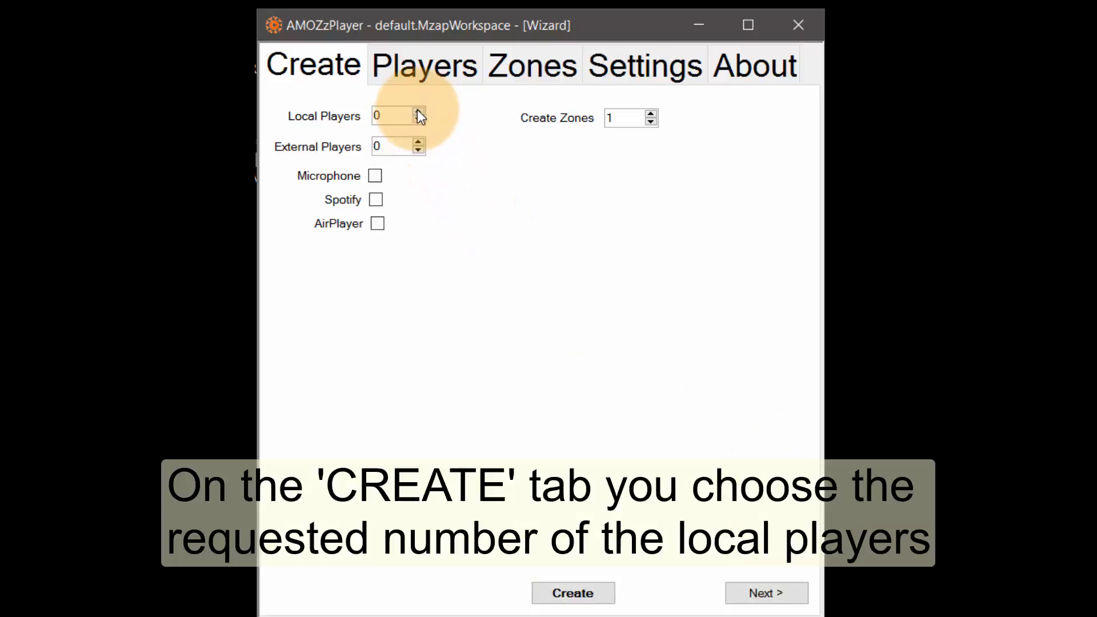
- Create 4 local players, 1 external player, a microphone, an AirPlayer and 4 zones
{"action": "left_click", "coordinate": [419, 112]}
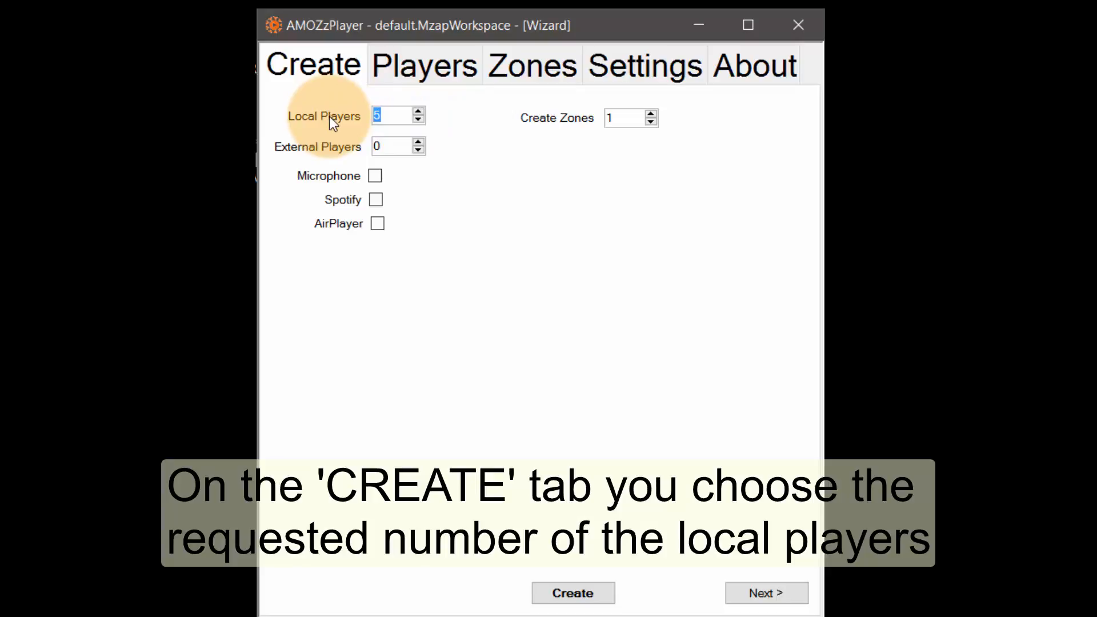
{"action": "left_click", "coordinate": [420, 121]}
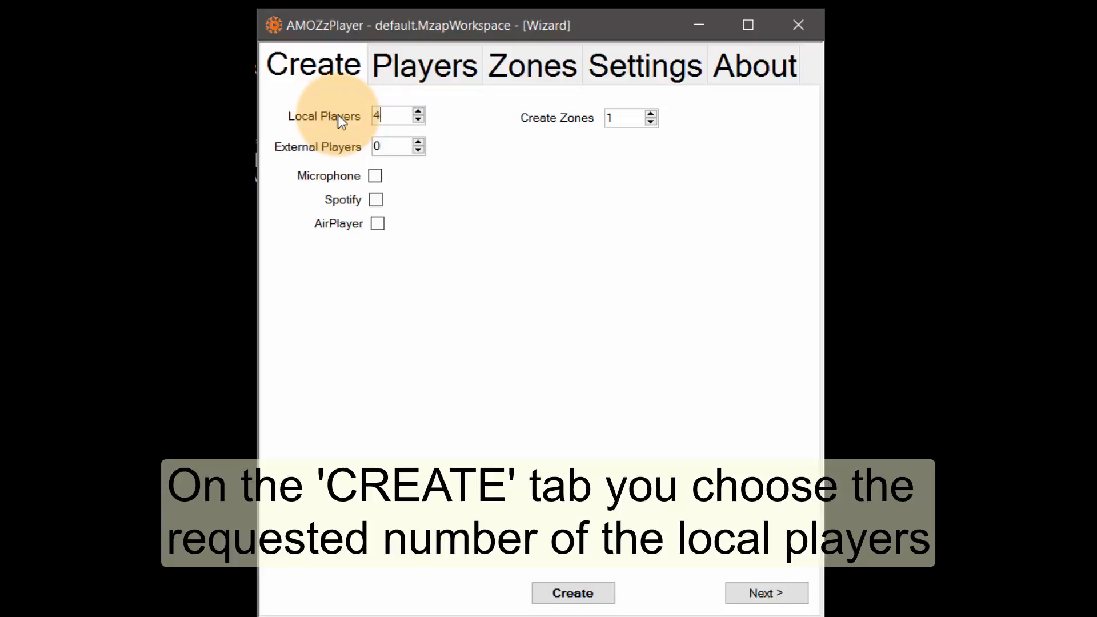
{"action": "mouse_move", "coordinate": [314, 181]}
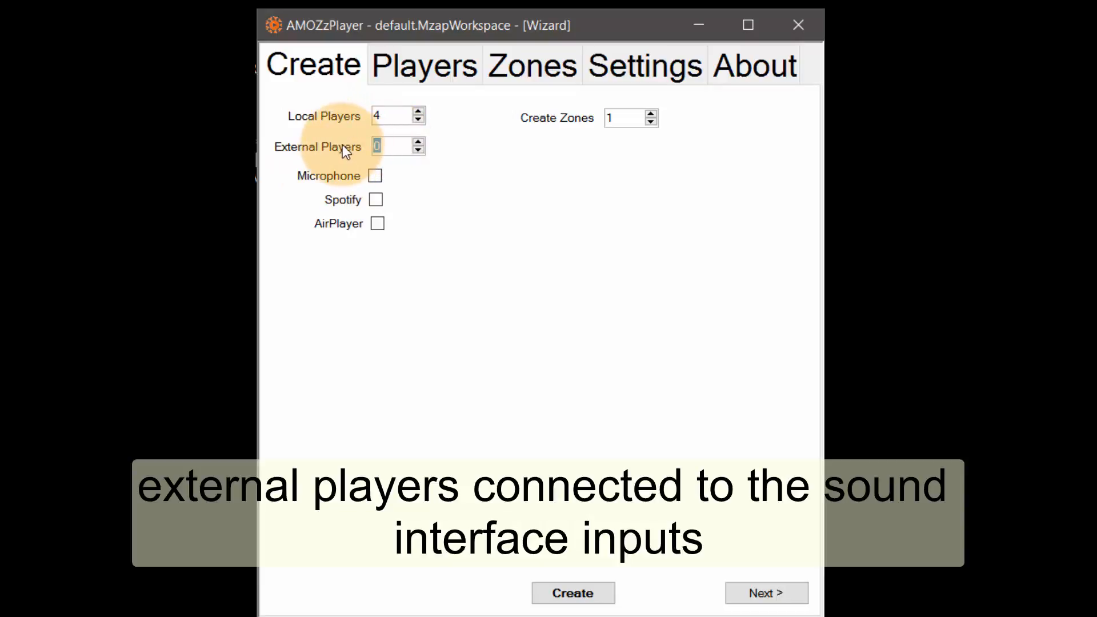
{"action": "left_click", "coordinate": [418, 141]}
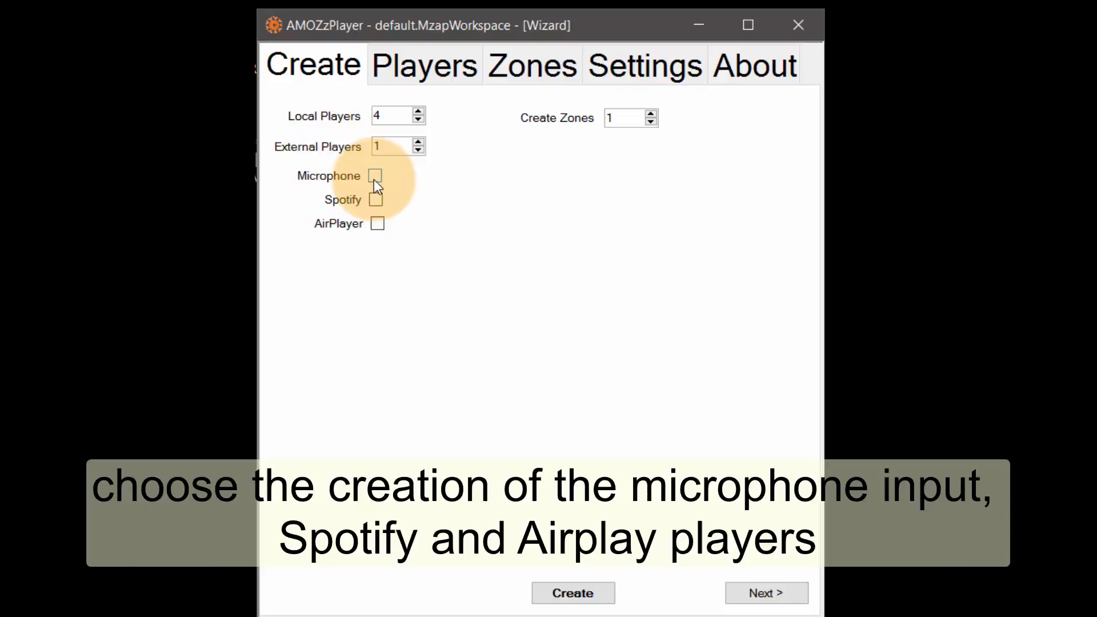
{"action": "left_click", "coordinate": [376, 176]}
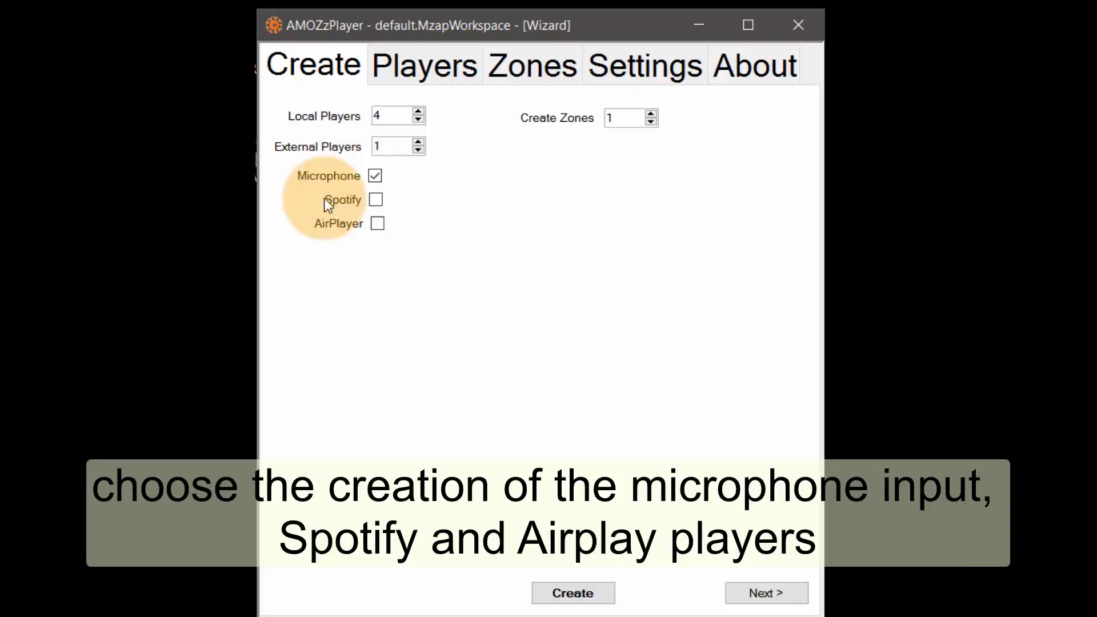
{"action": "left_click", "coordinate": [378, 224]}
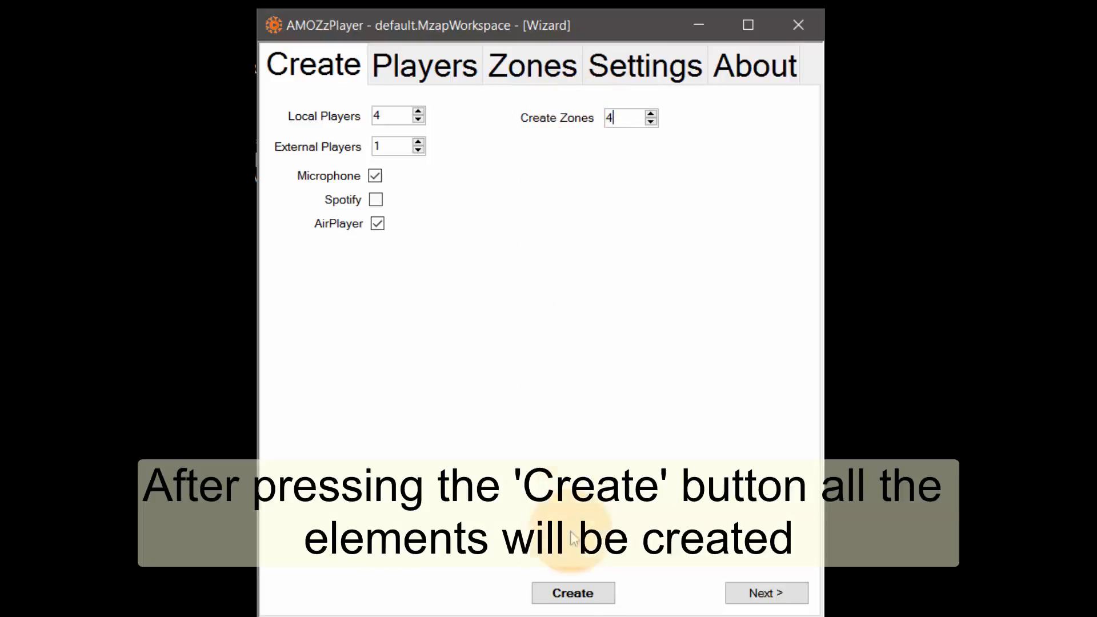
{"action": "left_click", "coordinate": [573, 592]}
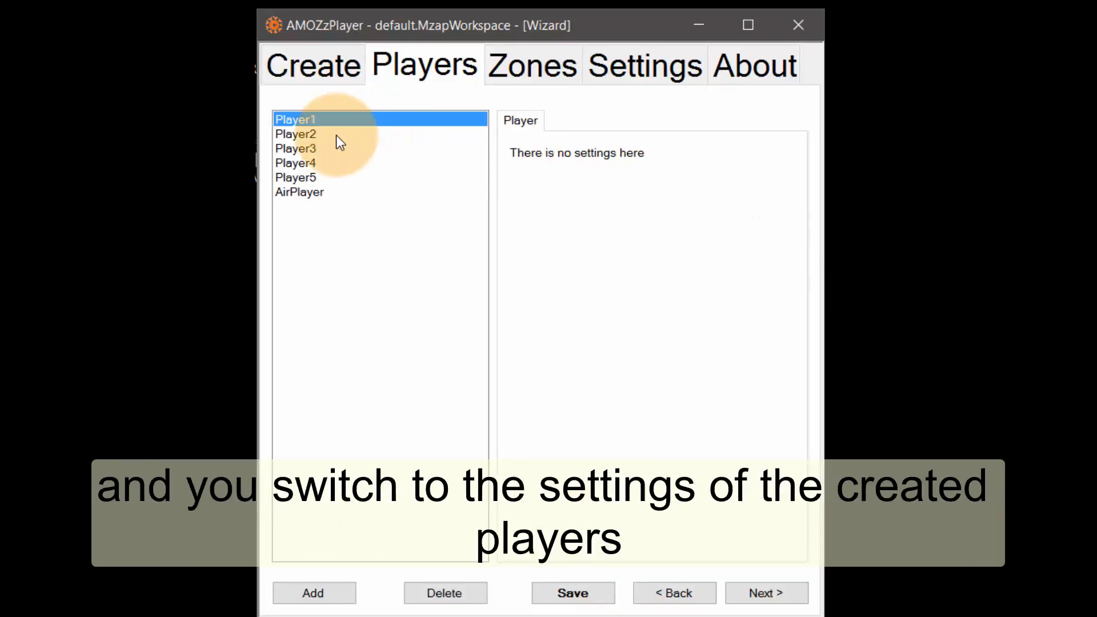
- Connect the external player's input to DVS Receive 3-4
{"action": "left_click", "coordinate": [296, 149]}
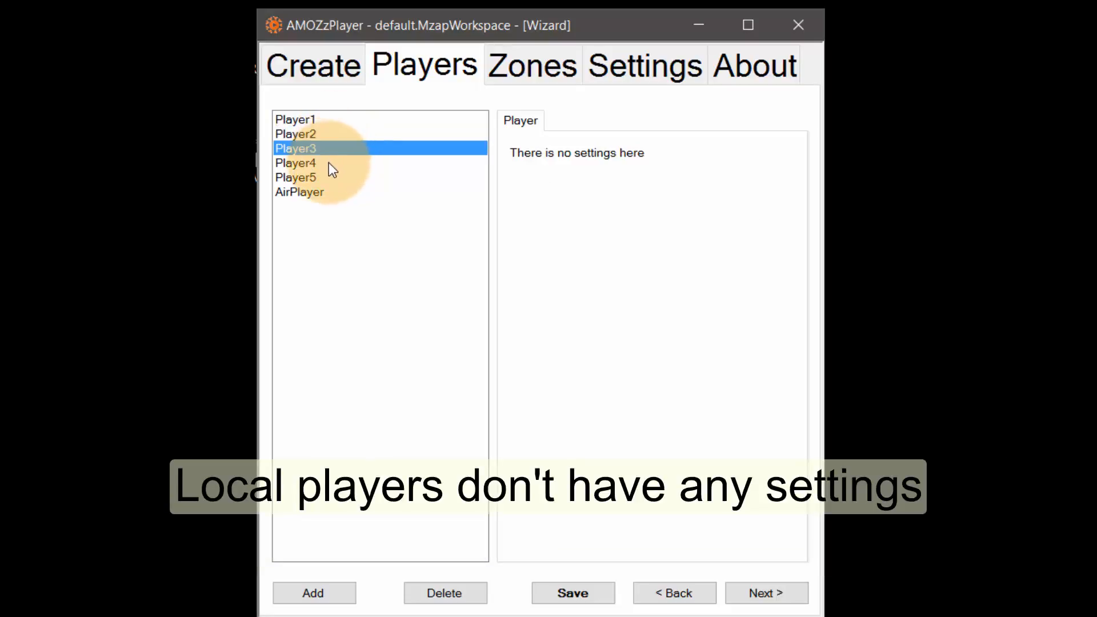
{"action": "left_click", "coordinate": [295, 177]}
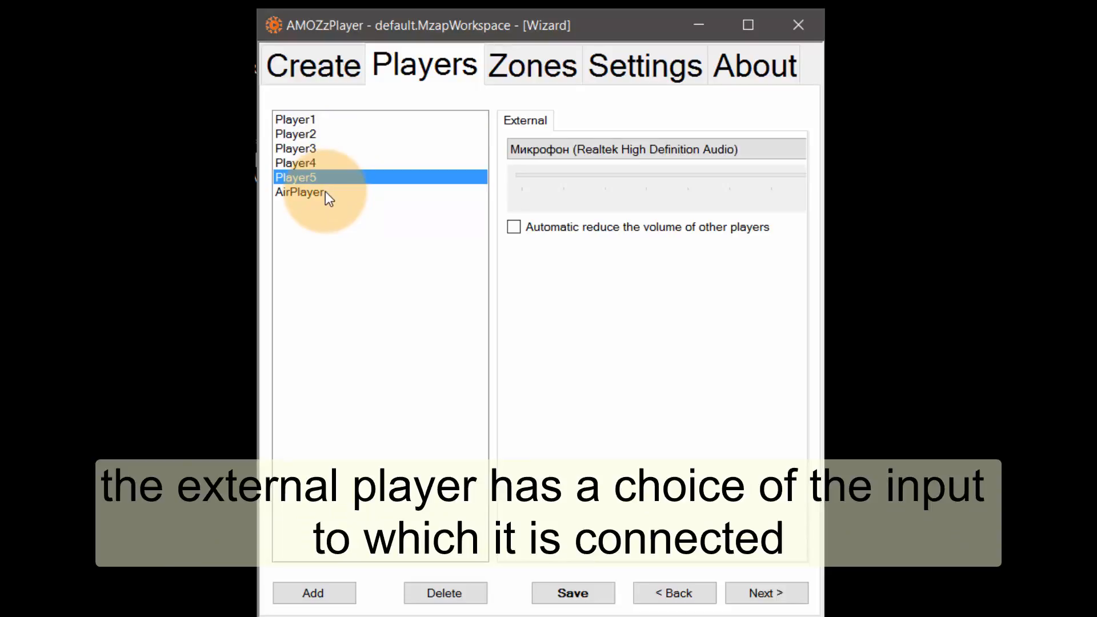
{"action": "left_click", "coordinate": [654, 149]}
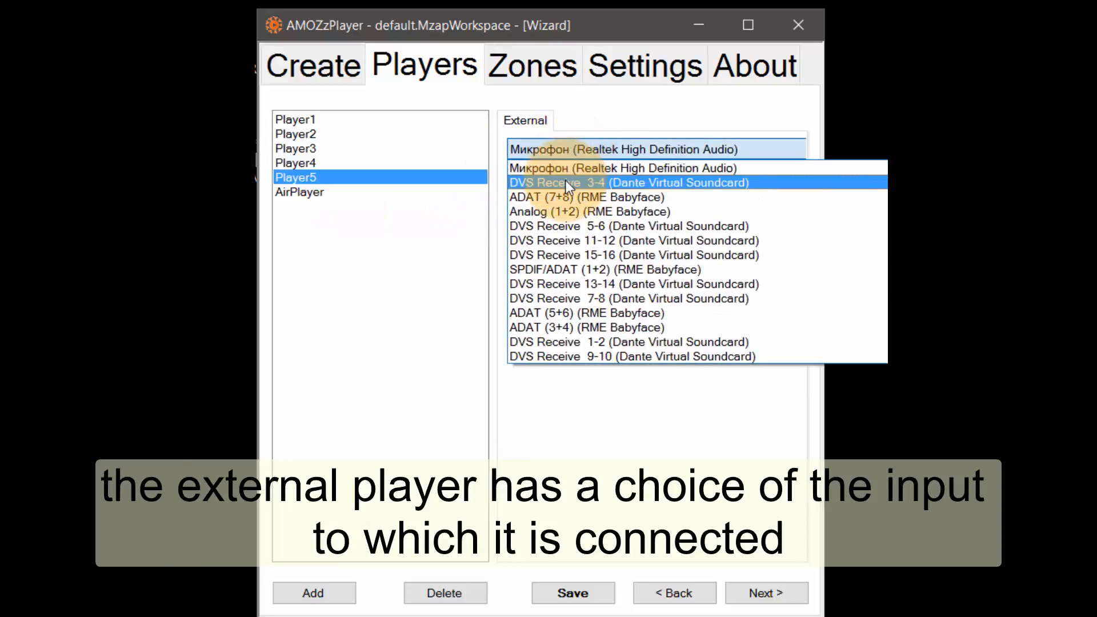
{"action": "left_click", "coordinate": [628, 182]}
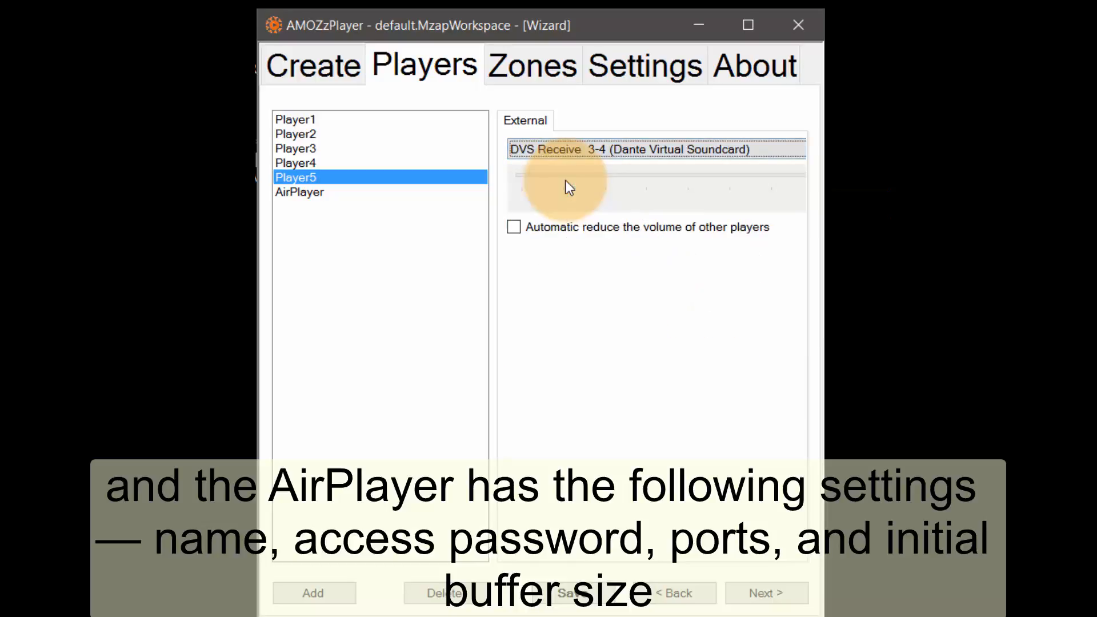
{"action": "left_click", "coordinate": [300, 192]}
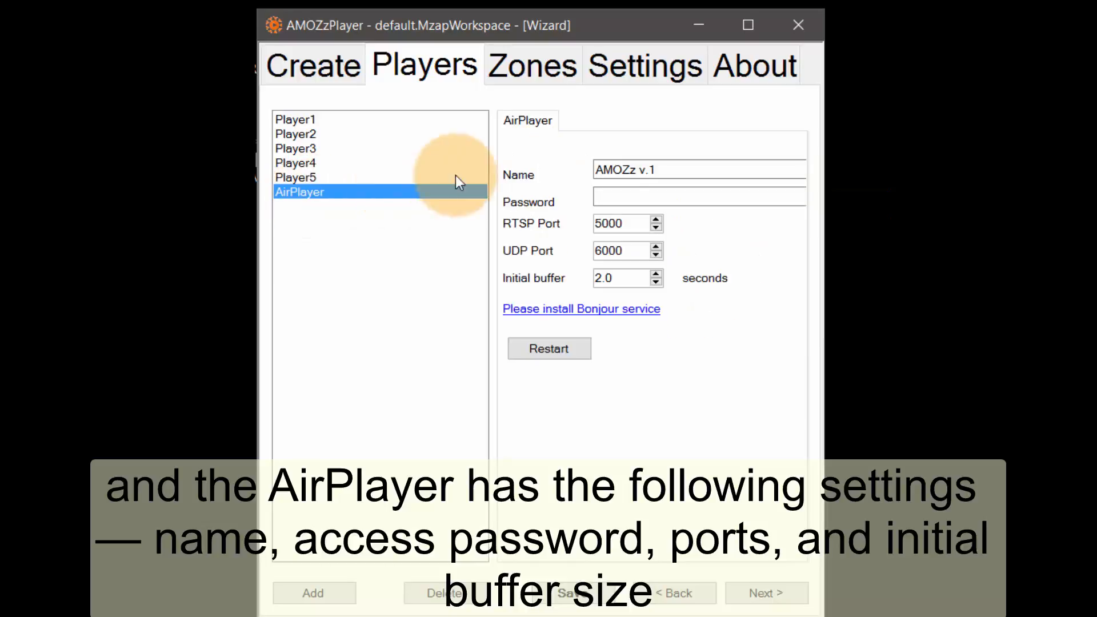
{"action": "left_click", "coordinate": [699, 197]}
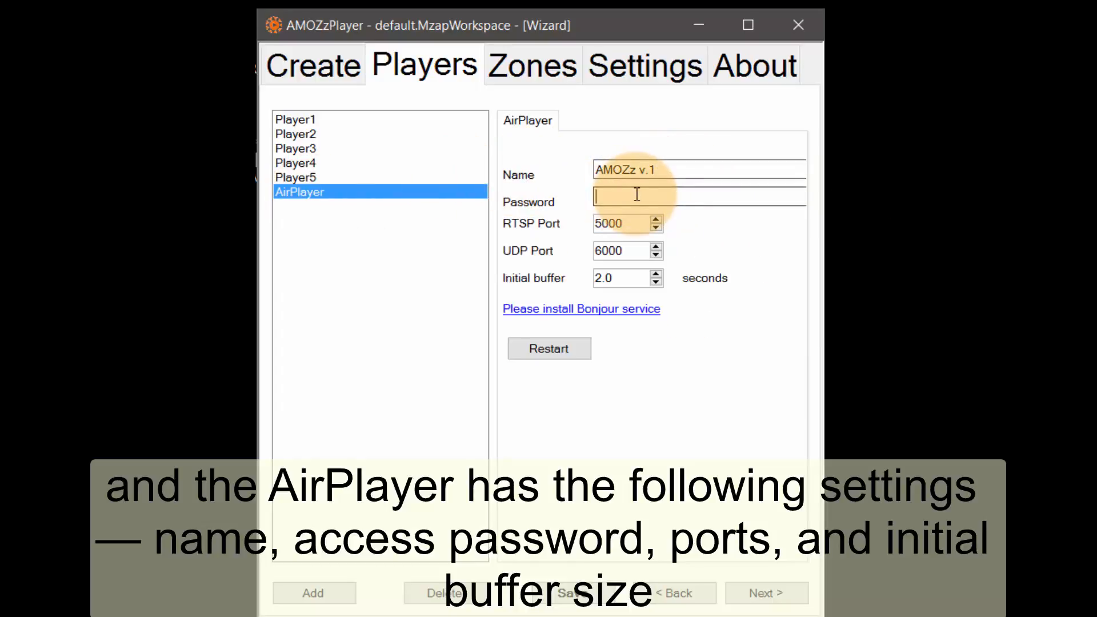
{"action": "type", "text": "1111"}
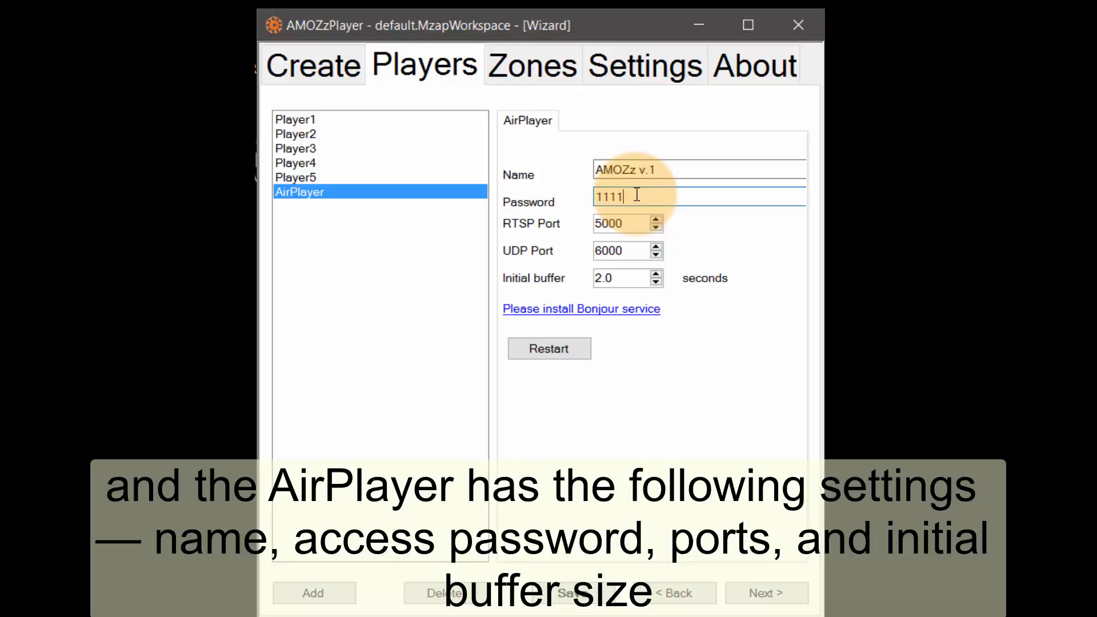
{"action": "mouse_move", "coordinate": [657, 278]}
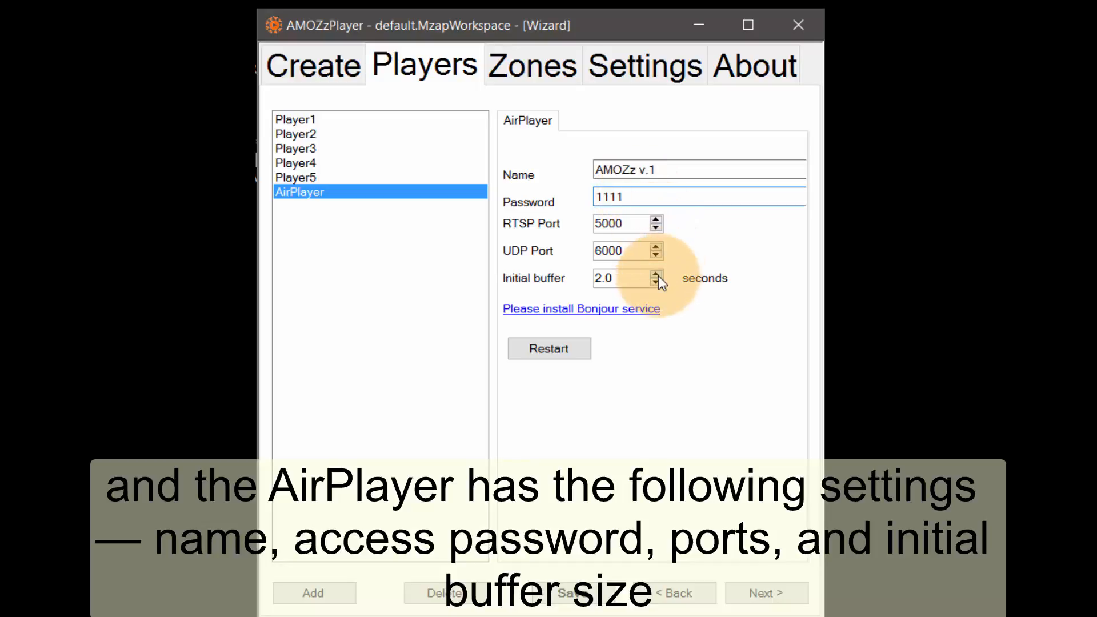
{"action": "left_click", "coordinate": [655, 274]}
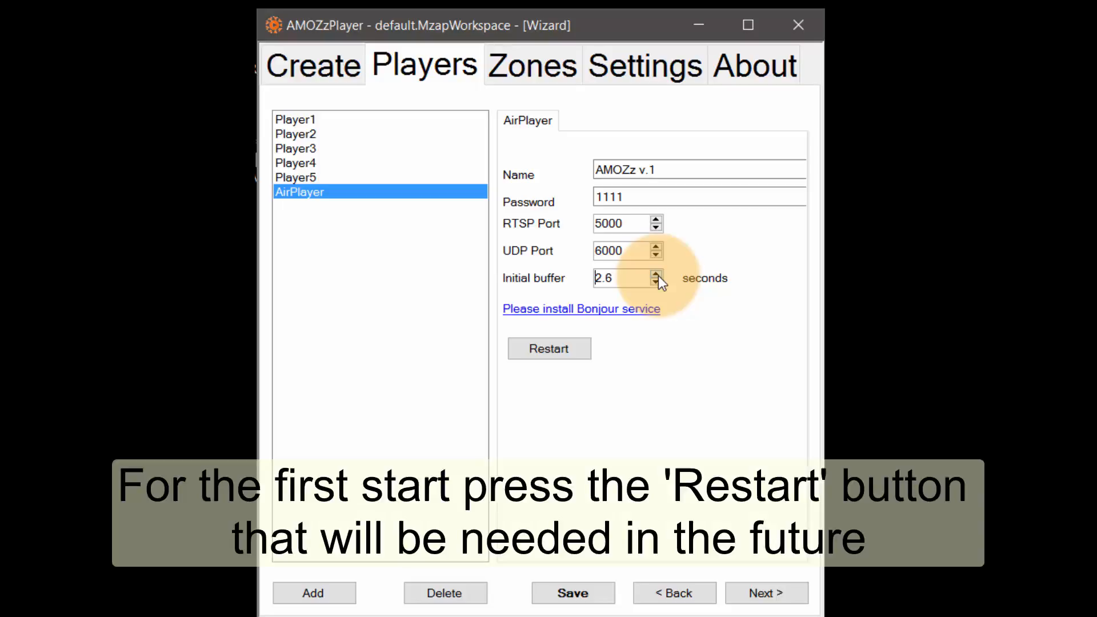
{"action": "left_click", "coordinate": [655, 274]}
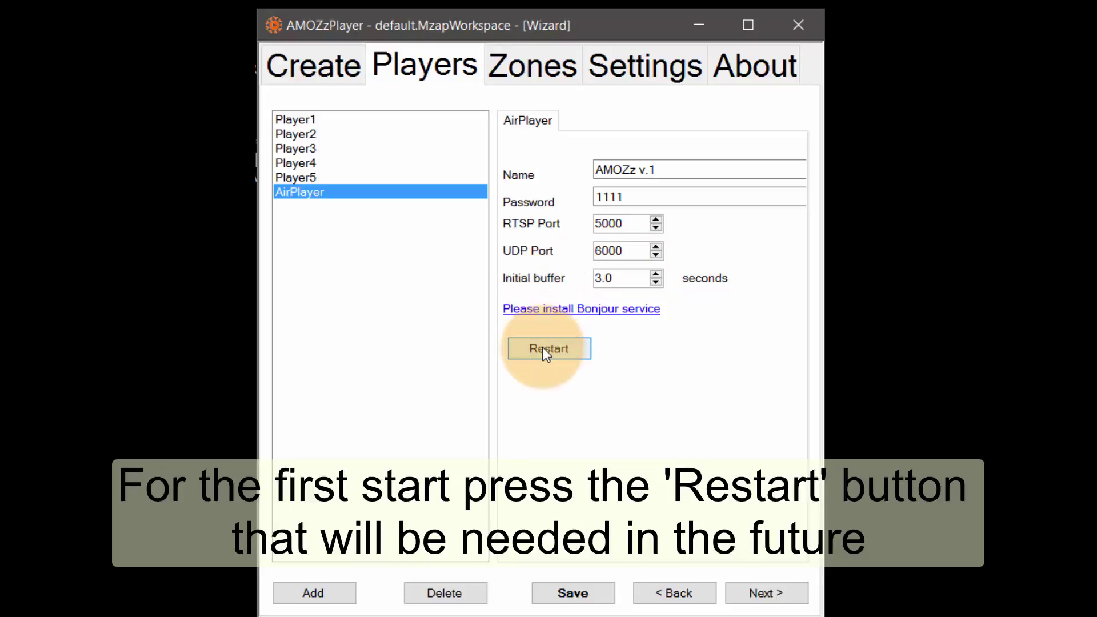
{"action": "mouse_move", "coordinate": [651, 355]}
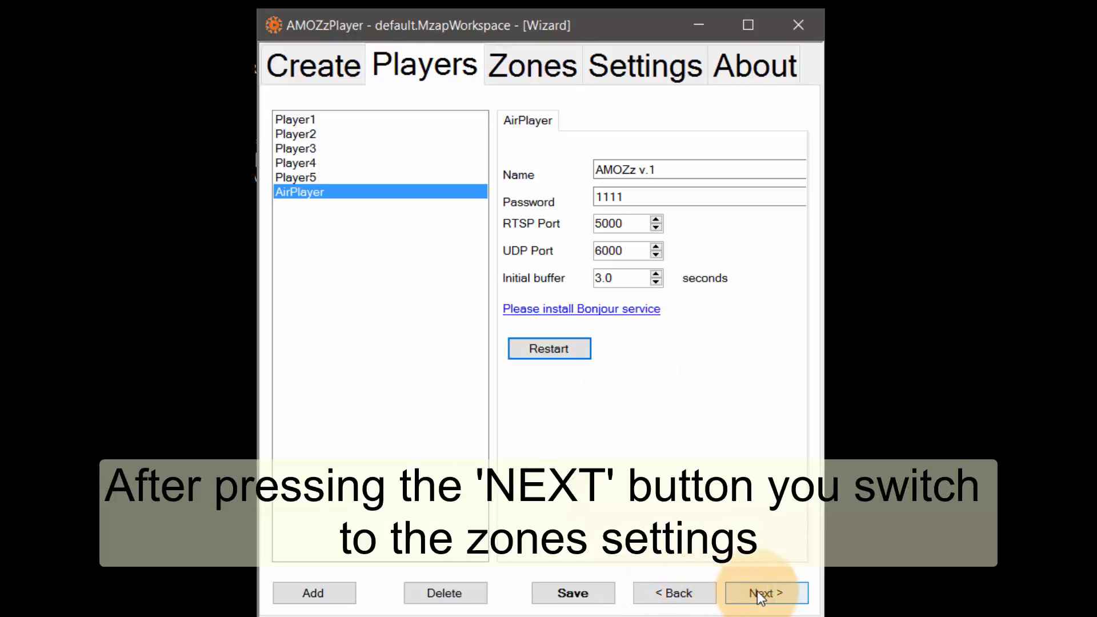
- Assign Zone 2 the DVS Transmit 7-8 output with the full speaker pair channel
{"action": "left_click", "coordinate": [765, 593]}
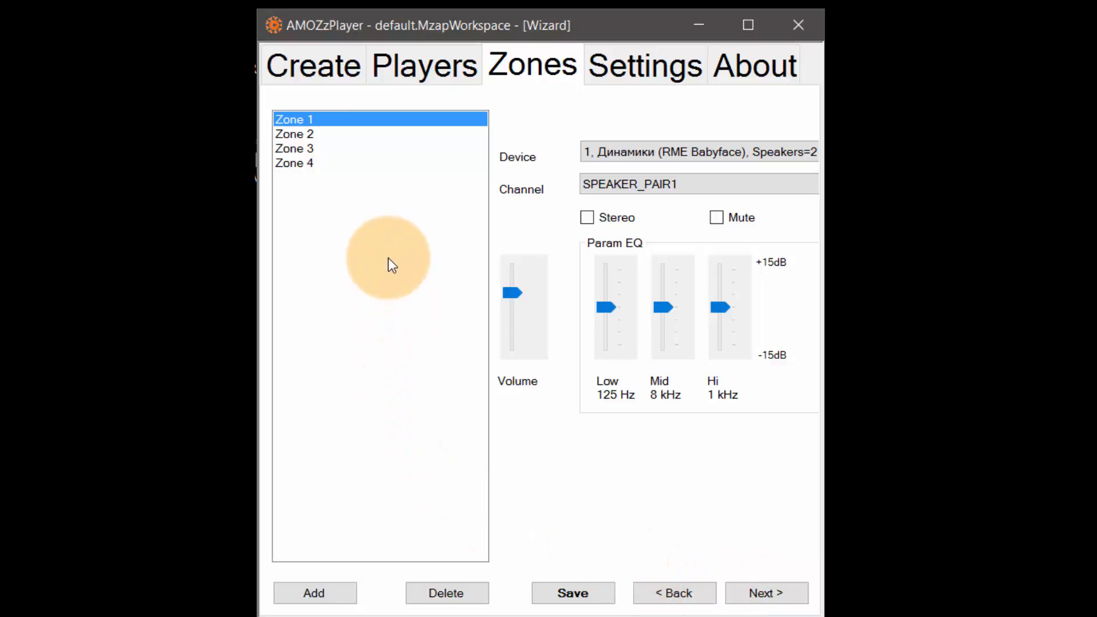
{"action": "left_click", "coordinate": [294, 134]}
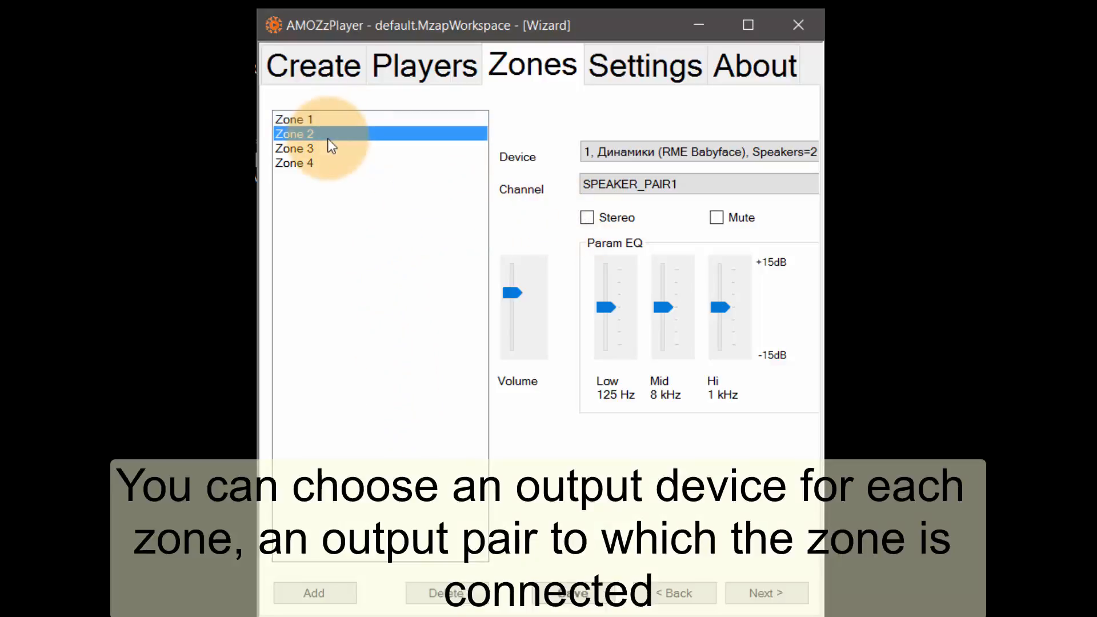
{"action": "left_click", "coordinate": [697, 152]}
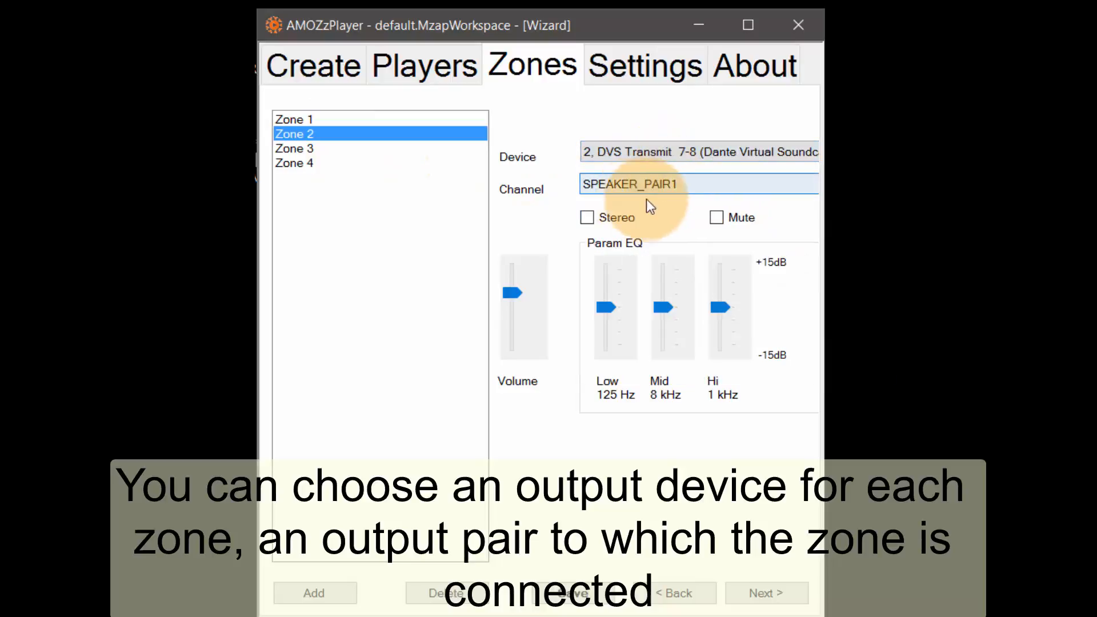
{"action": "left_click", "coordinate": [699, 184]}
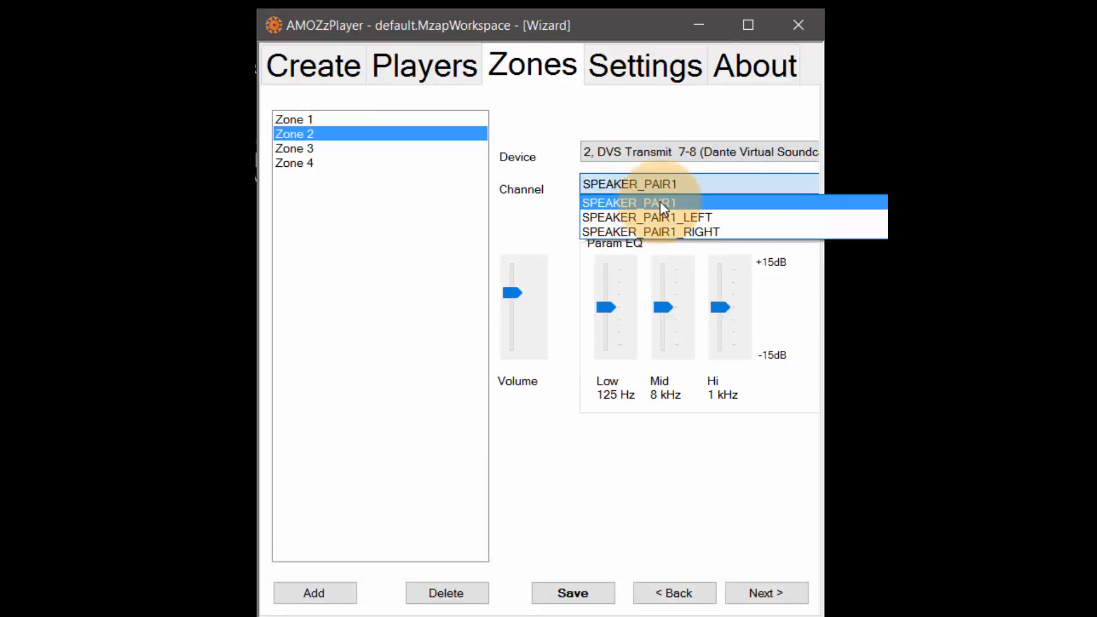
{"action": "left_click", "coordinate": [629, 202]}
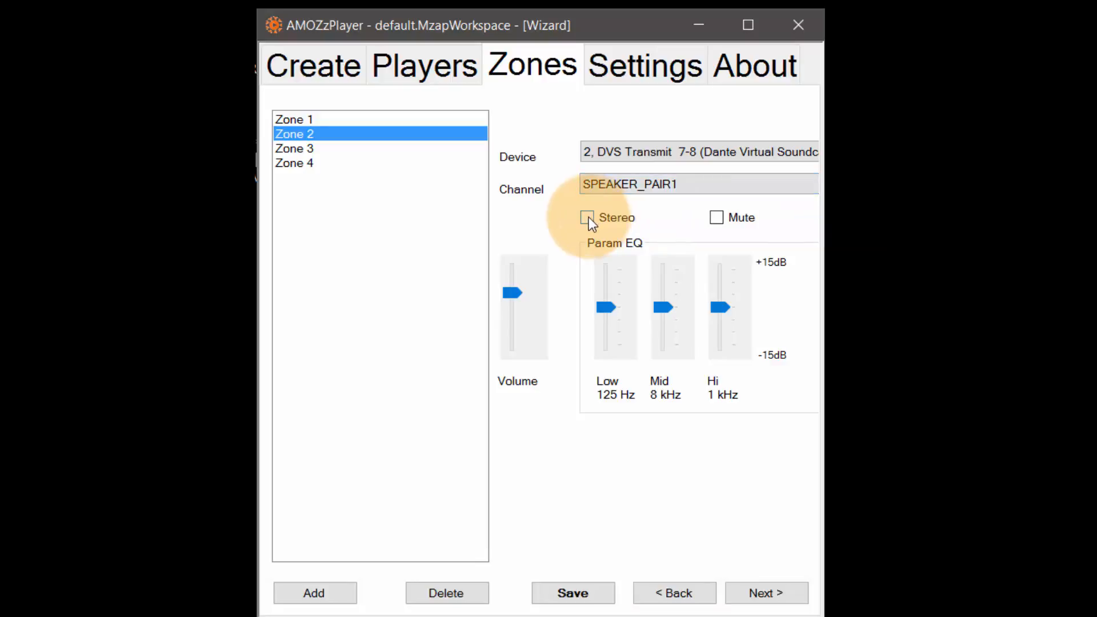
- Route Zone 3 to ADAT (7+8) in stereo, then save zones and continue
{"action": "left_click", "coordinate": [294, 149]}
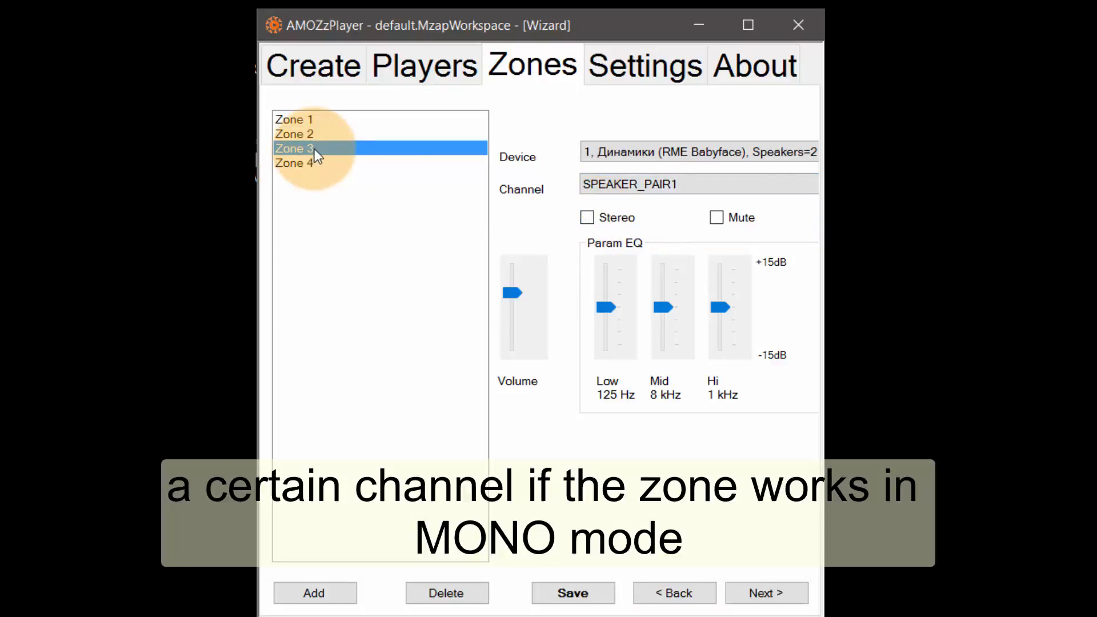
{"action": "left_click", "coordinate": [698, 152]}
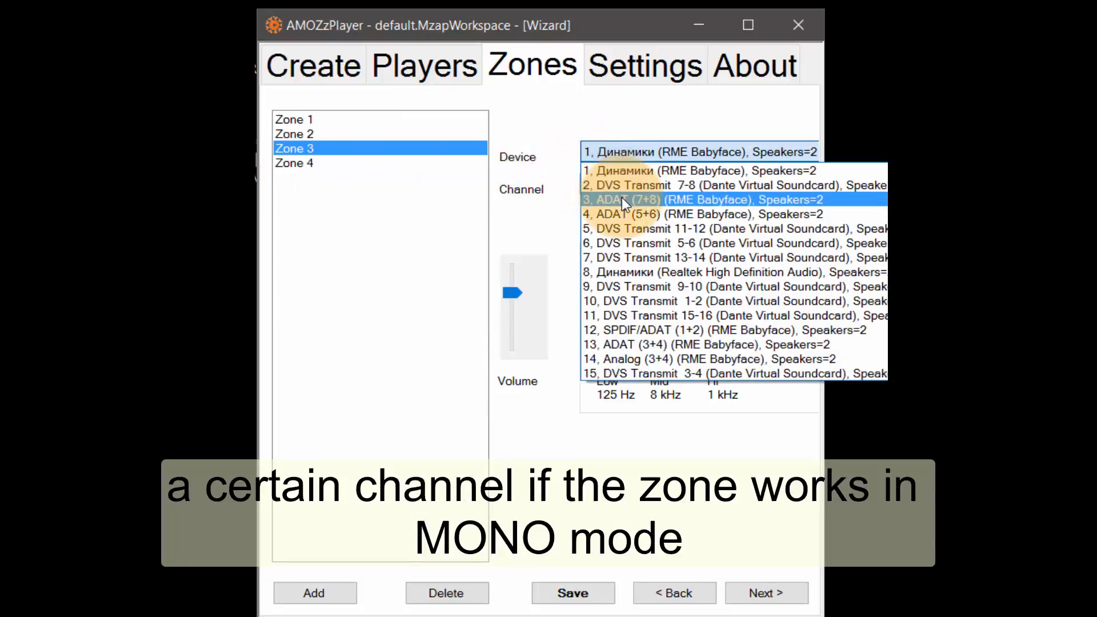
{"action": "left_click", "coordinate": [707, 200]}
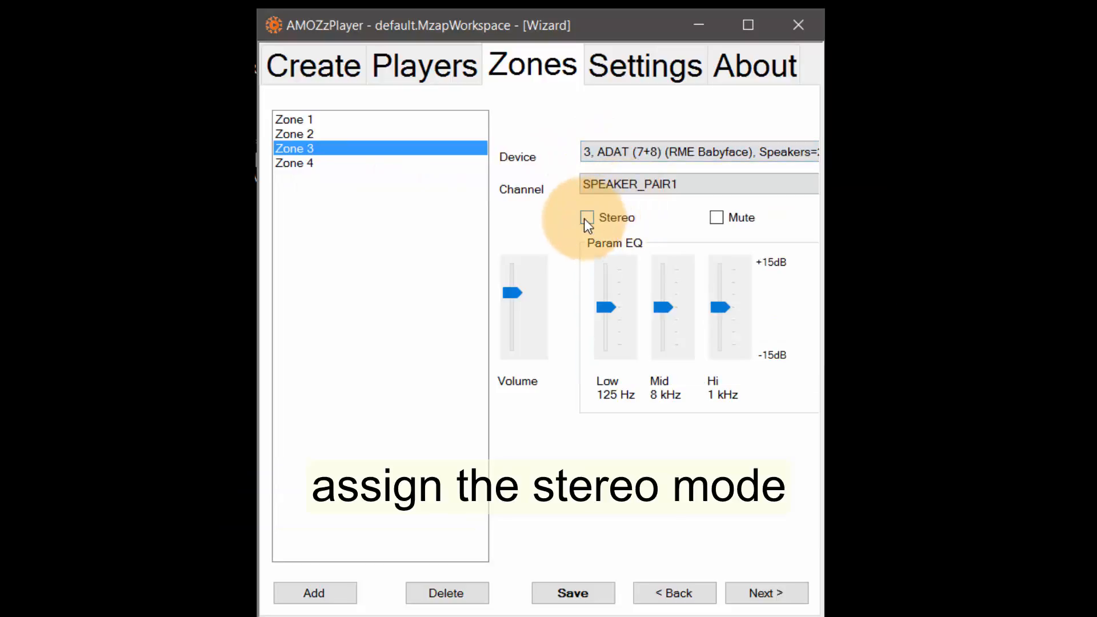
{"action": "left_click", "coordinate": [587, 218]}
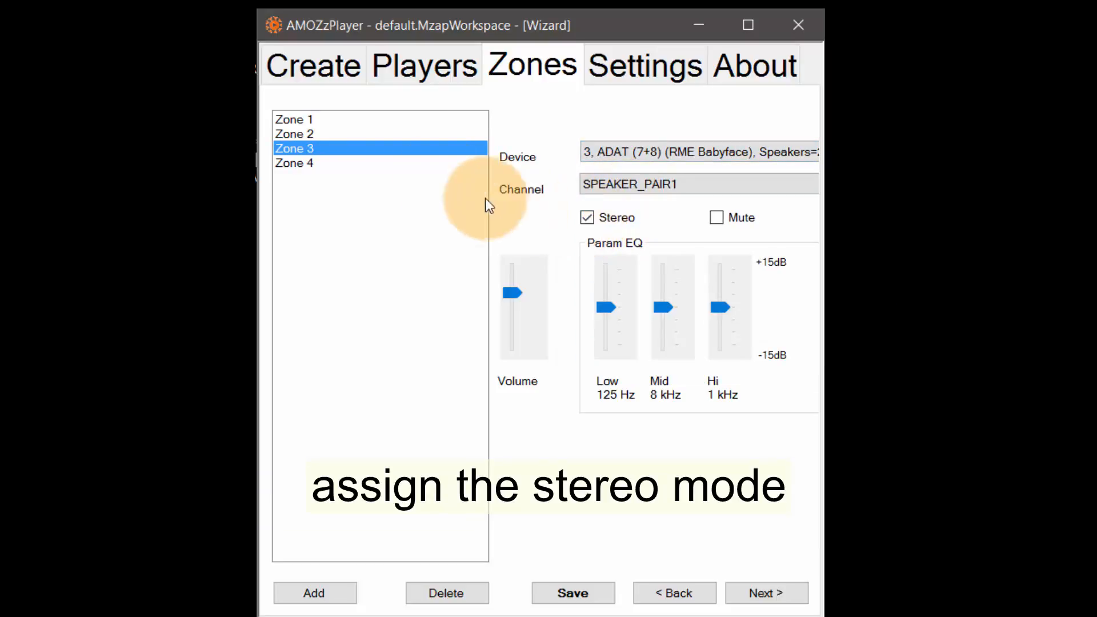
{"action": "left_click", "coordinate": [698, 152]}
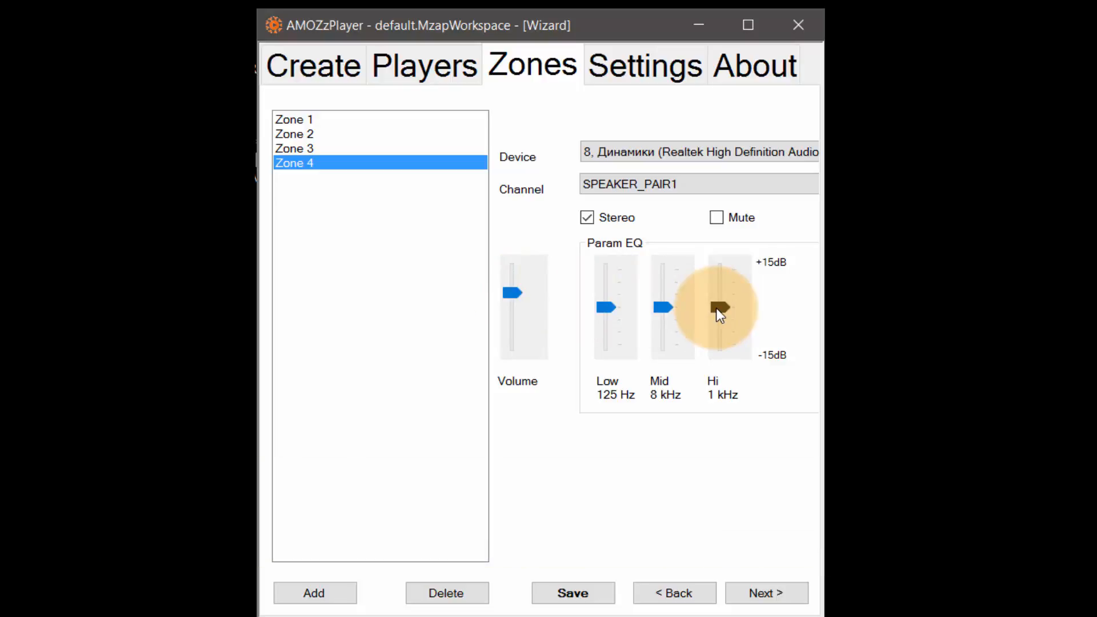
{"action": "left_click", "coordinate": [573, 592]}
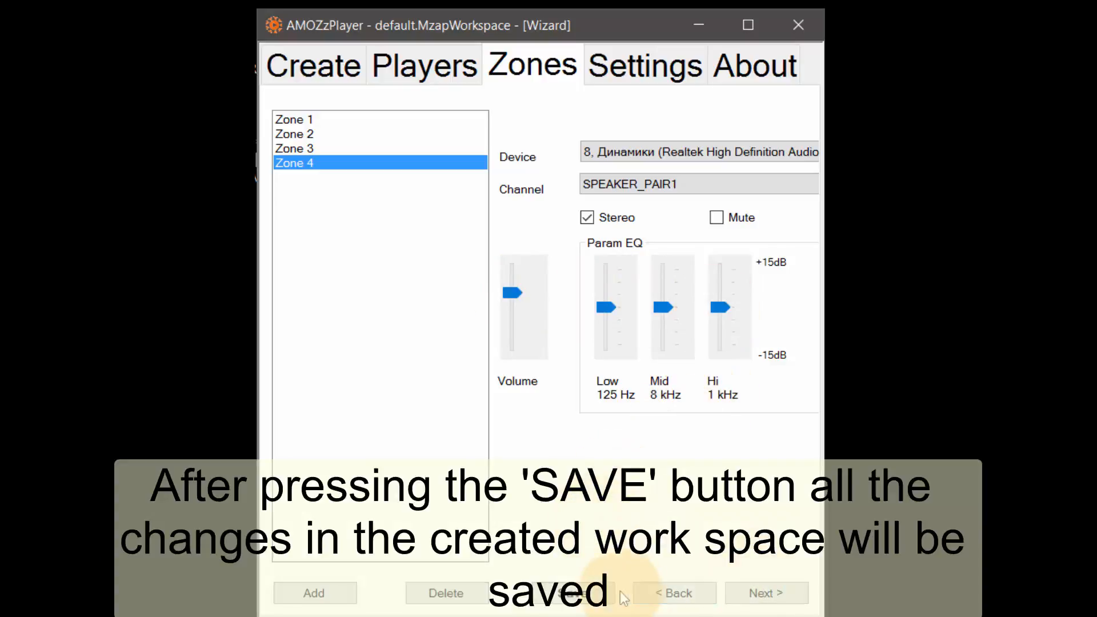
{"action": "mouse_move", "coordinate": [773, 563]}
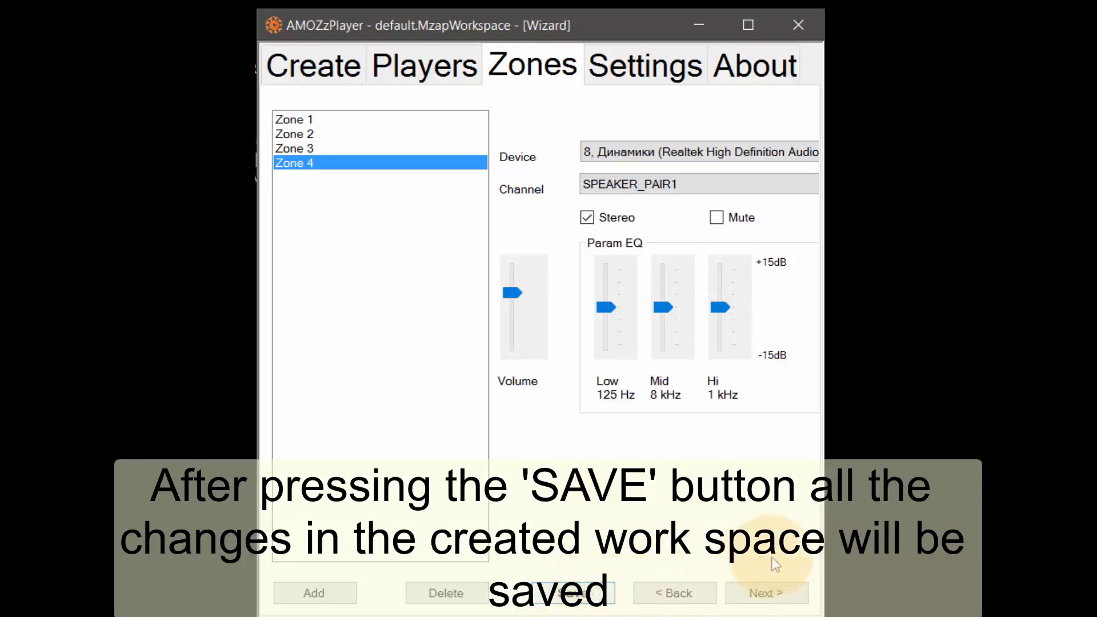
{"action": "left_click", "coordinate": [643, 65]}
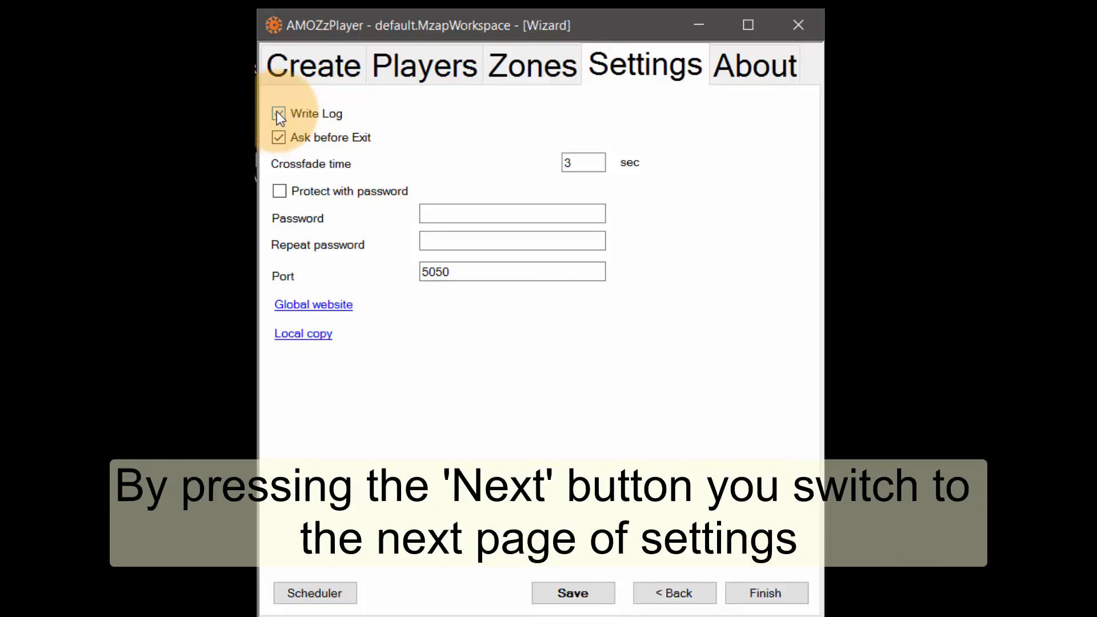
- Enable log writing and exit confirmation, set a 2-second crossfade, and finish the wizard
{"action": "left_click", "coordinate": [278, 113]}
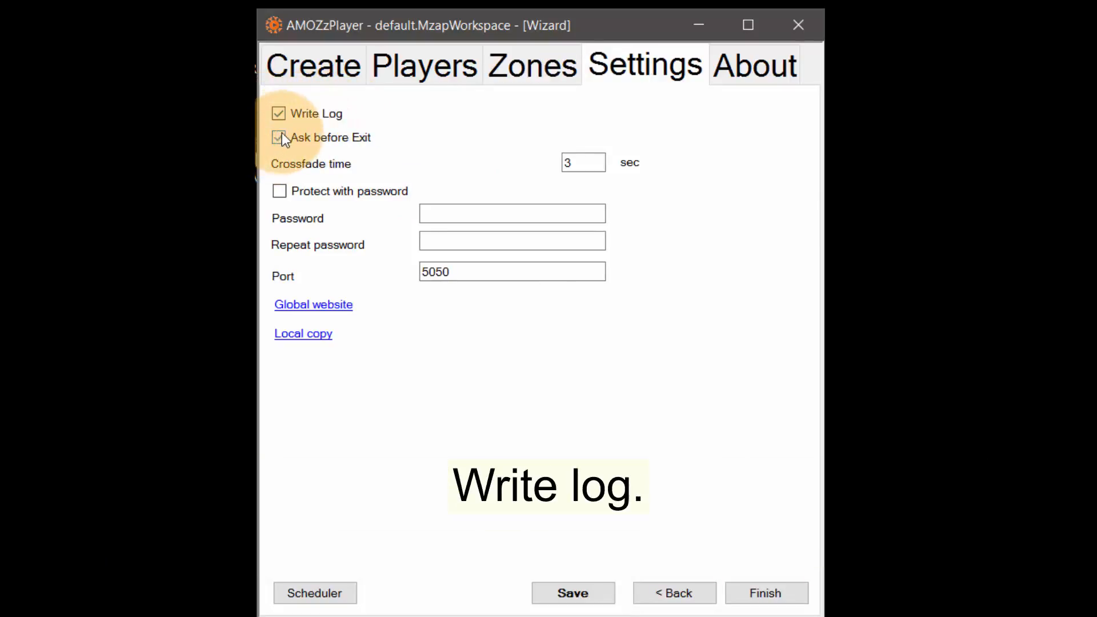
{"action": "left_click", "coordinate": [278, 137]}
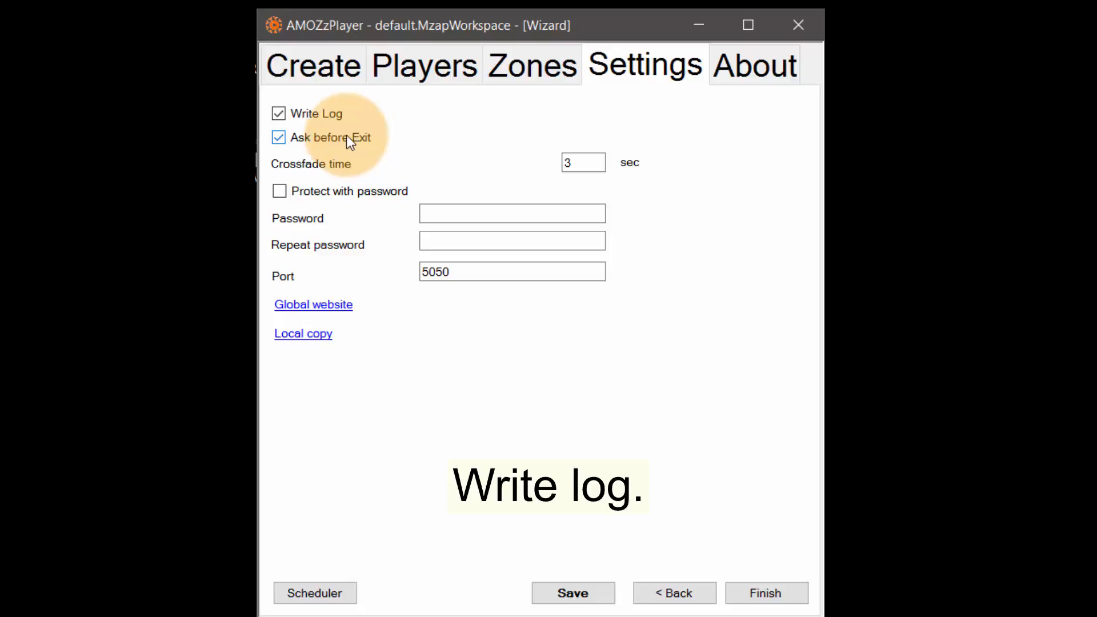
{"action": "left_click", "coordinate": [584, 163]}
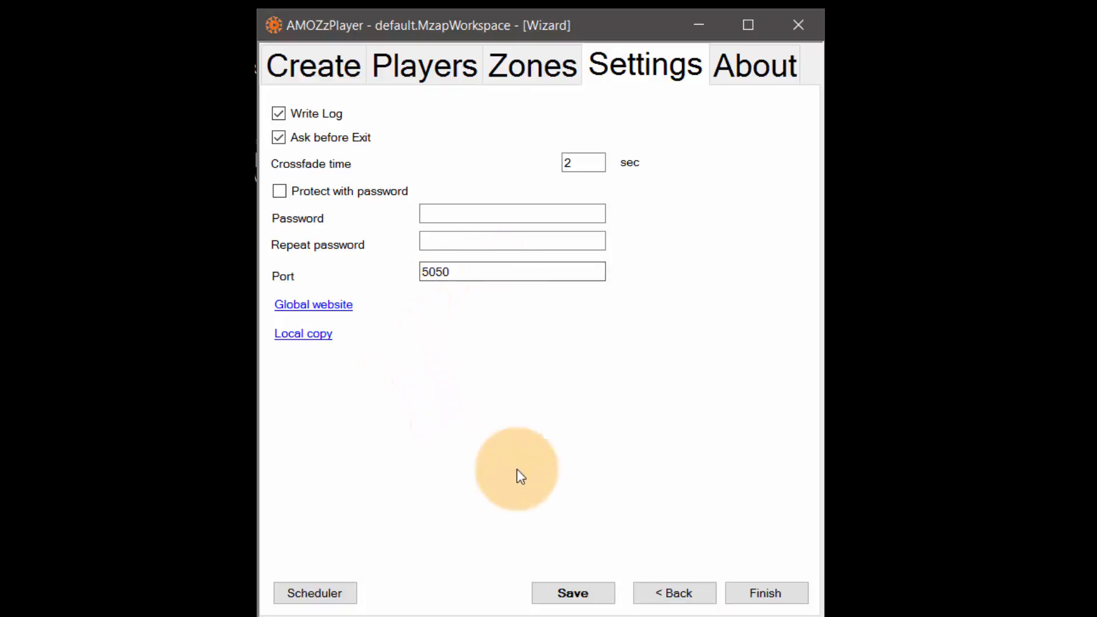
{"action": "left_click", "coordinate": [766, 593]}
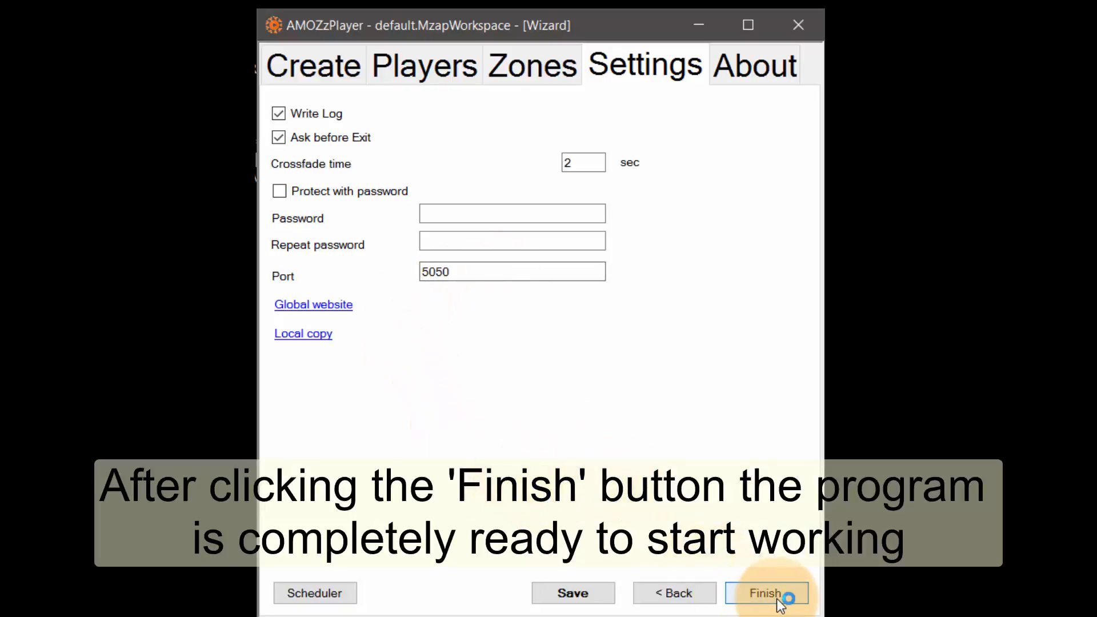
{"action": "left_click", "coordinate": [766, 592]}
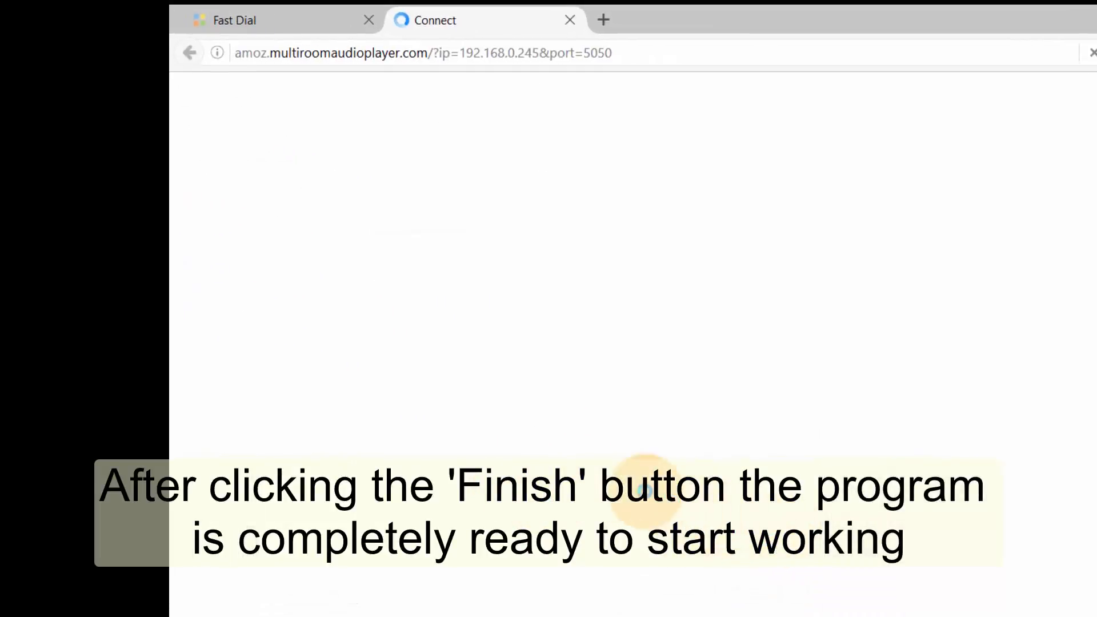